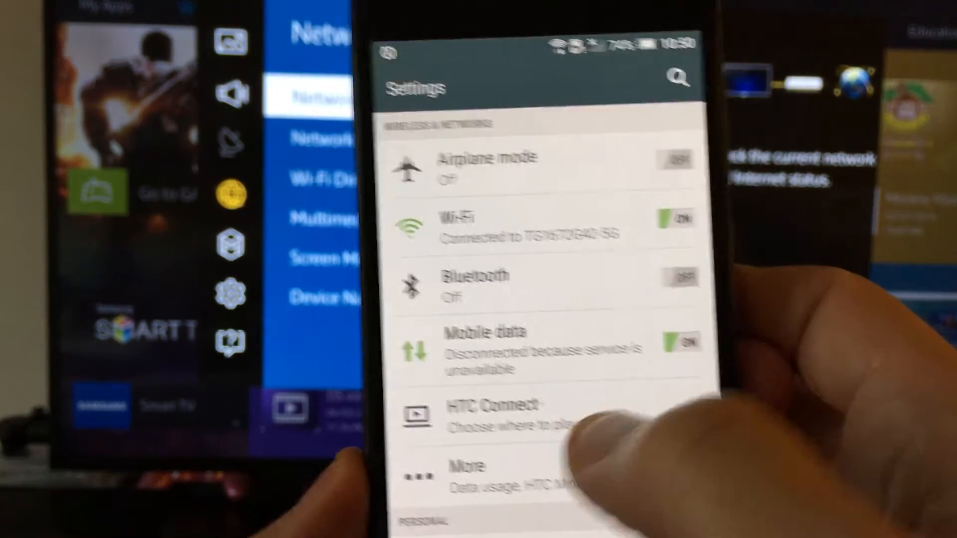
# - Start mirroring from HTC Connect to the Miracast device [TV] UN55JU6400, prompting the TV to allow Android_1066
pyautogui.click(486, 404)
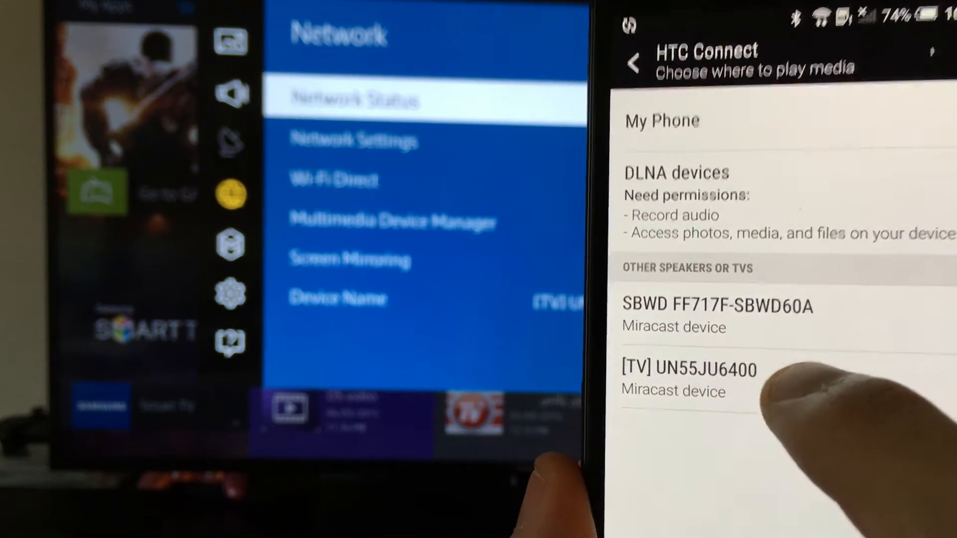
pyautogui.click(690, 369)
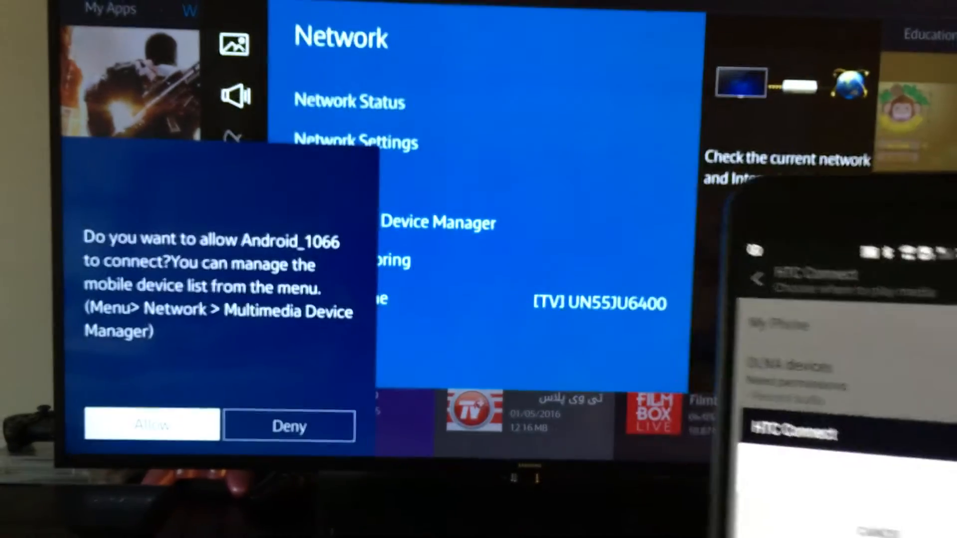